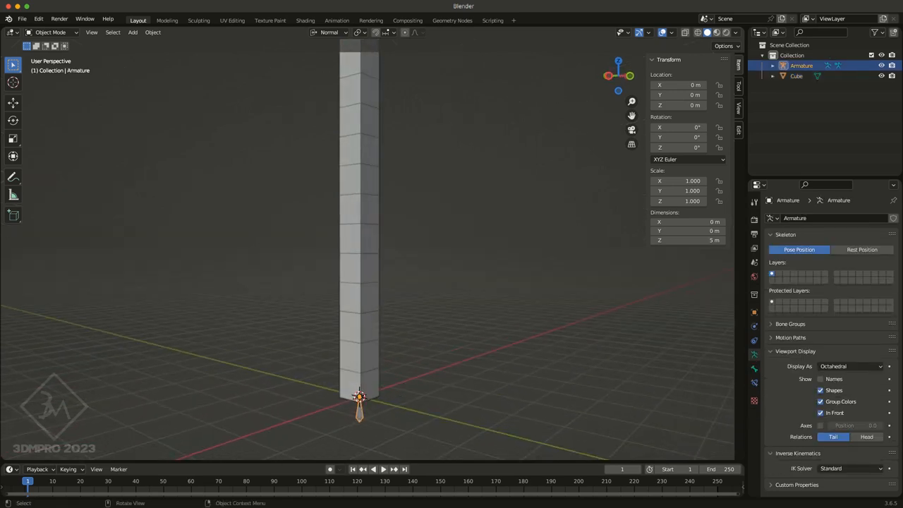
# Step: Switch the armature into Edit Mode to edit its 5 m base bone
pyautogui.click(133, 33)
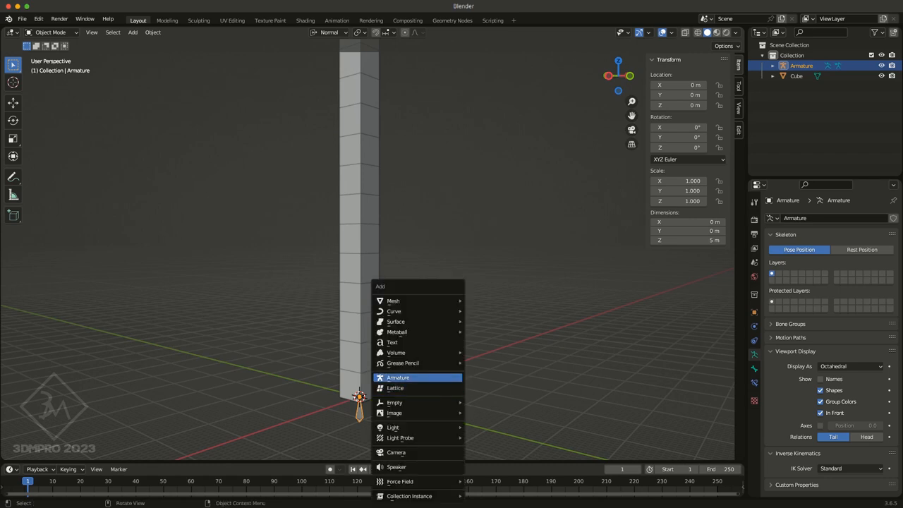
pyautogui.click(397, 378)
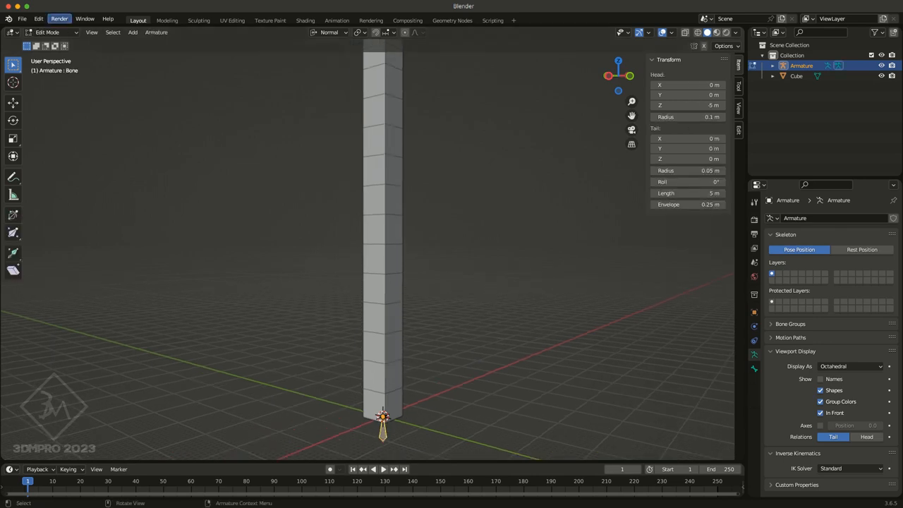
# Step: Extrude a second bone and move its tip up to the pillar top, about 117 m long
pyautogui.click(48, 33)
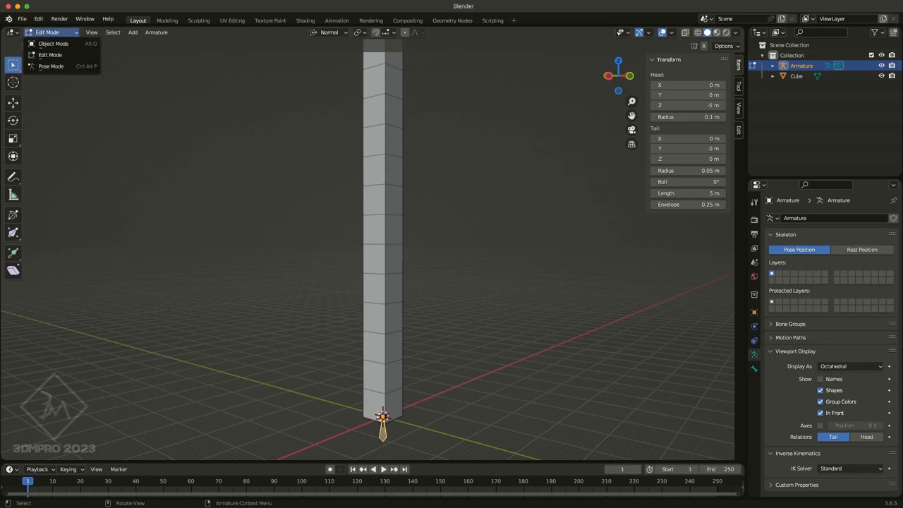
pyautogui.click(49, 54)
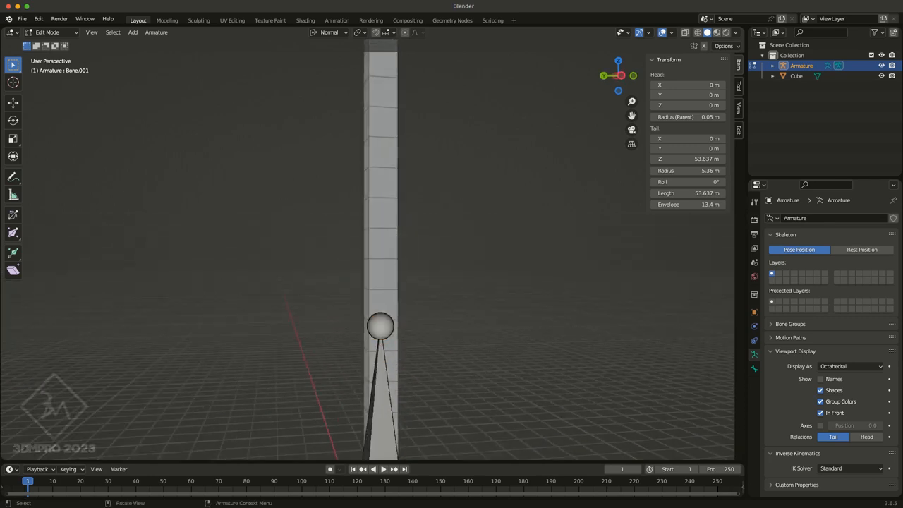
pyautogui.click(380, 325)
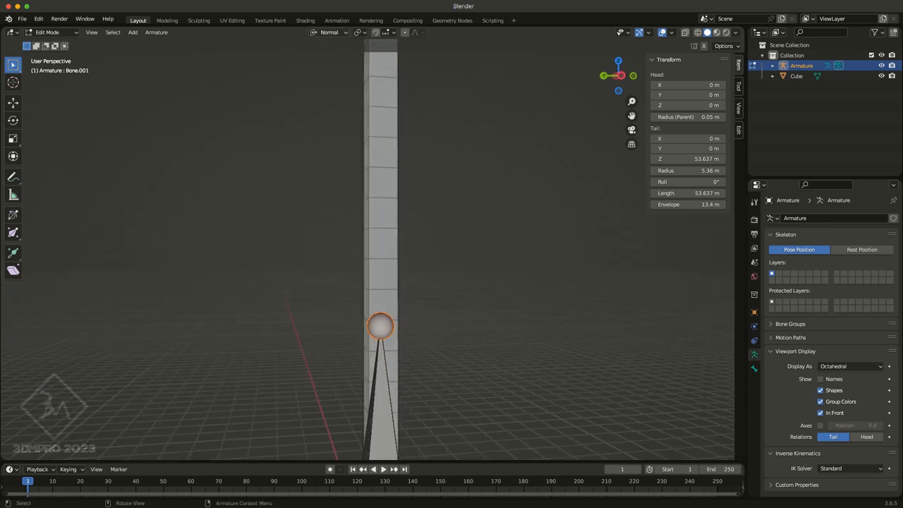
pyautogui.click(329, 32)
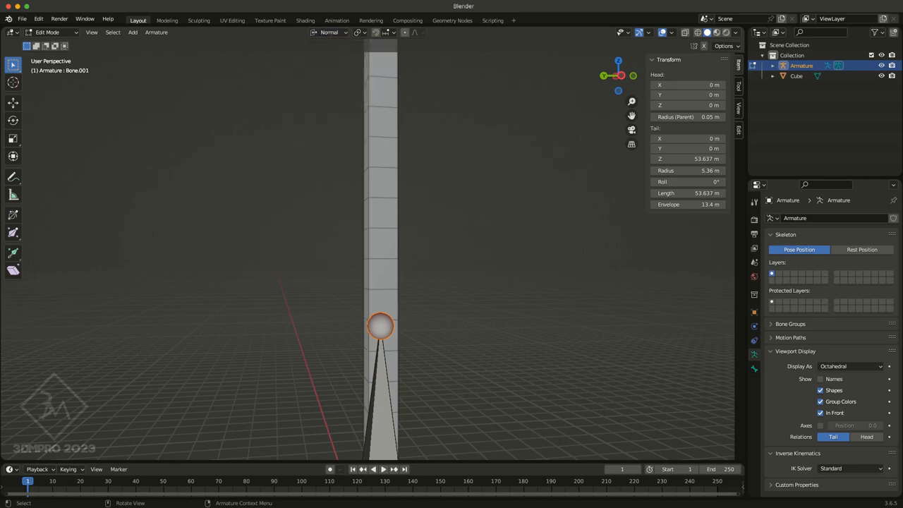
pyautogui.press('g')
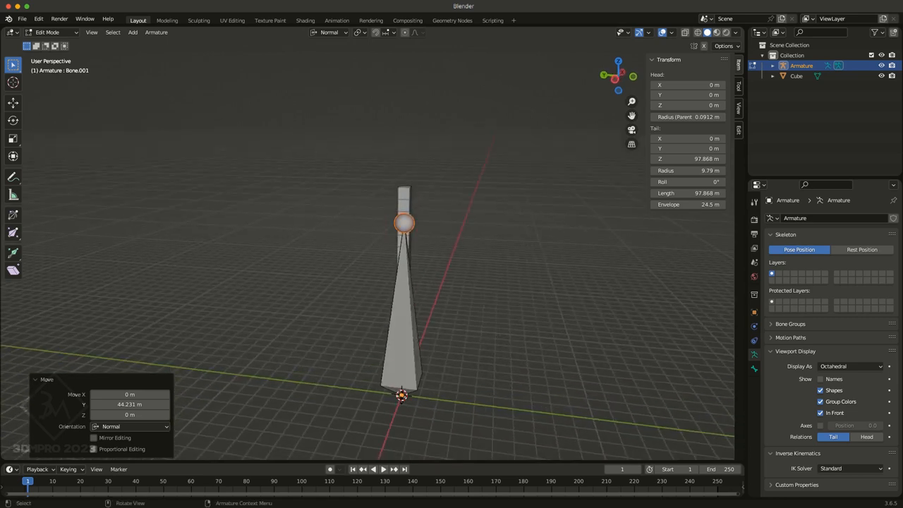
pyautogui.press('1')
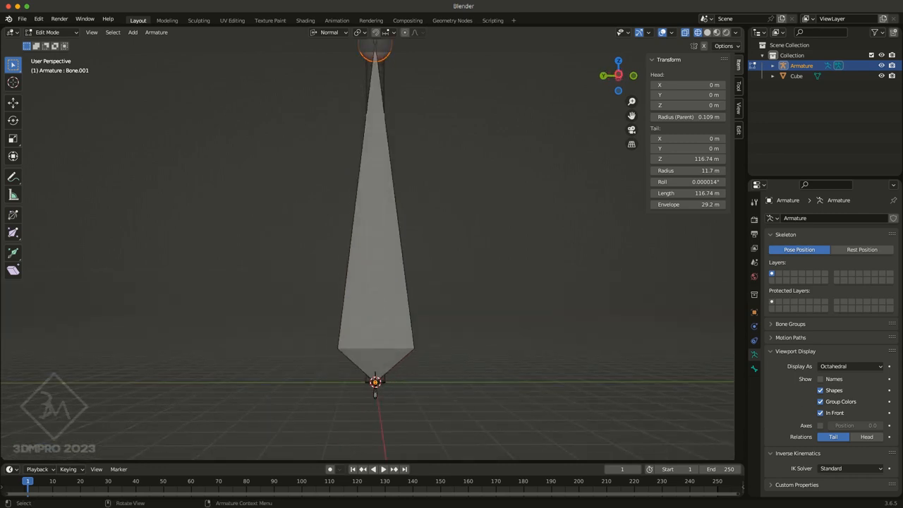
# Step: Select the long bone and set the armature's Display As option to B-Bone
pyautogui.click(376, 212)
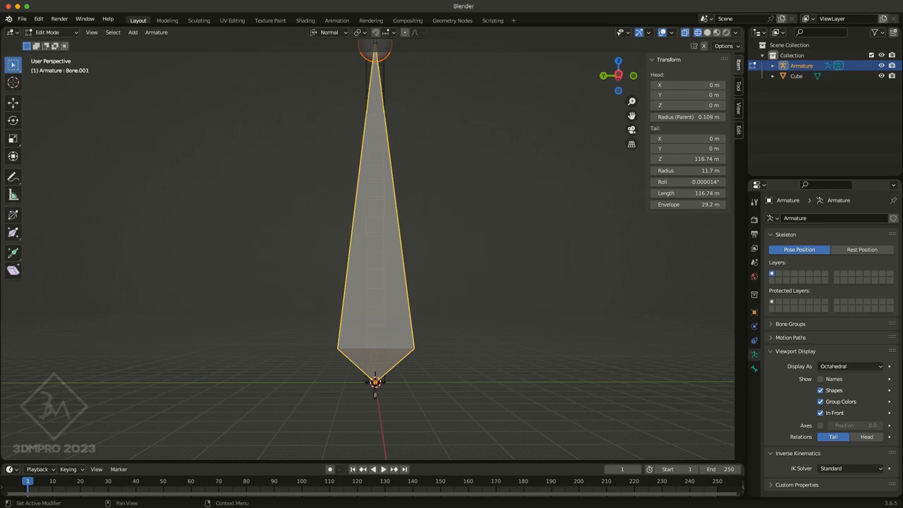
pyautogui.click(850, 366)
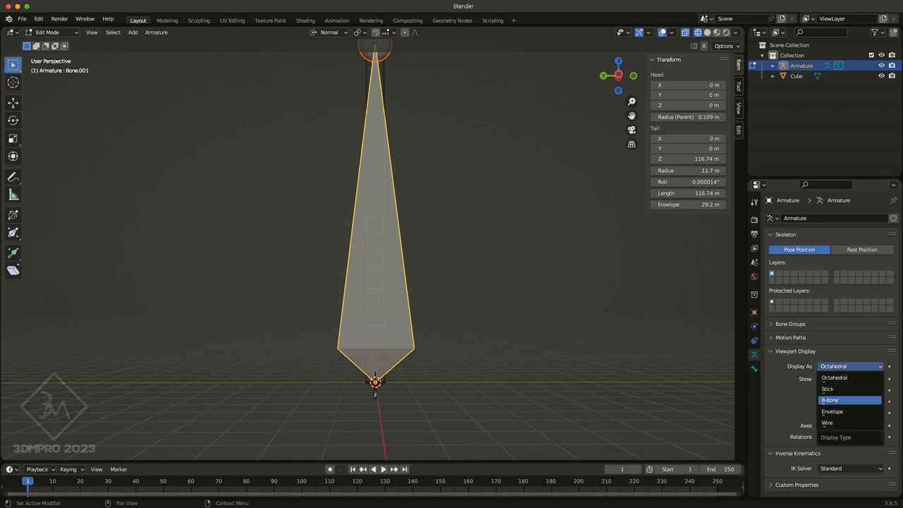
pyautogui.click(831, 400)
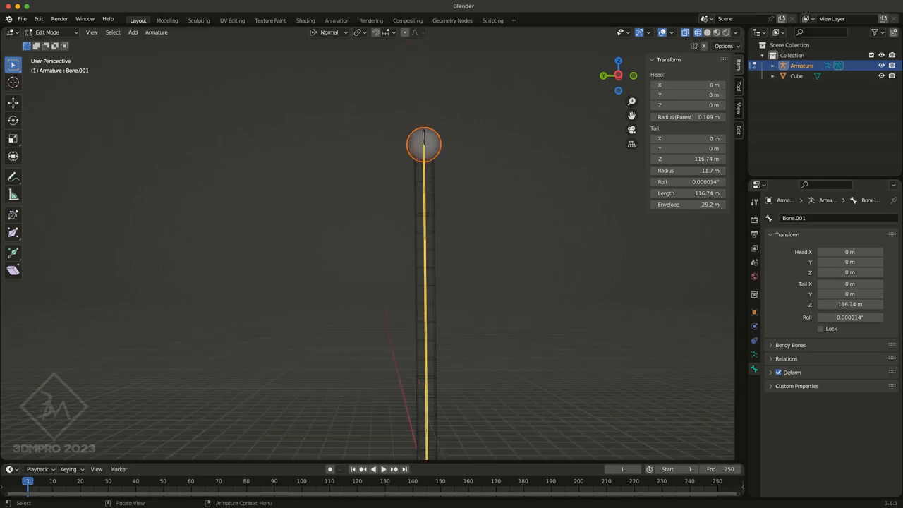
# Step: Rename the long bone 'bendy' and the short top bone 'bendyEnd'
pyautogui.doubleClick(794, 217)
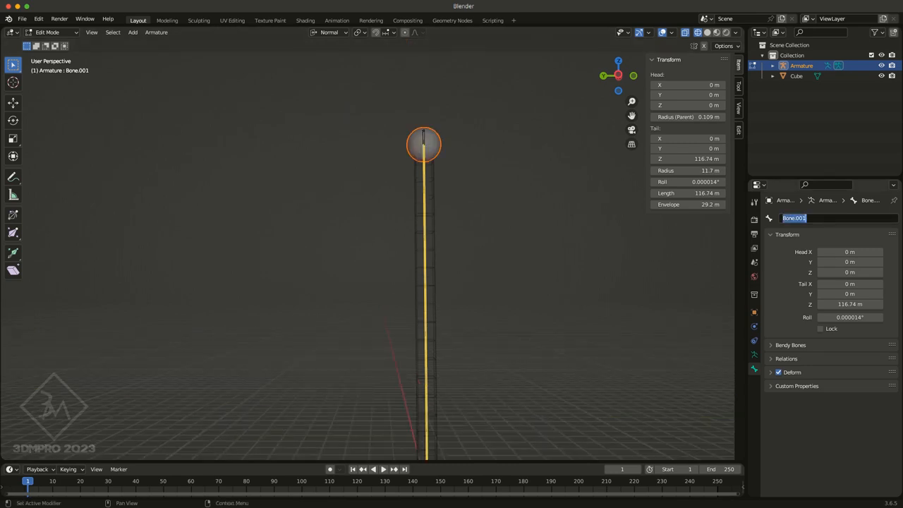
pyautogui.write('bendy')
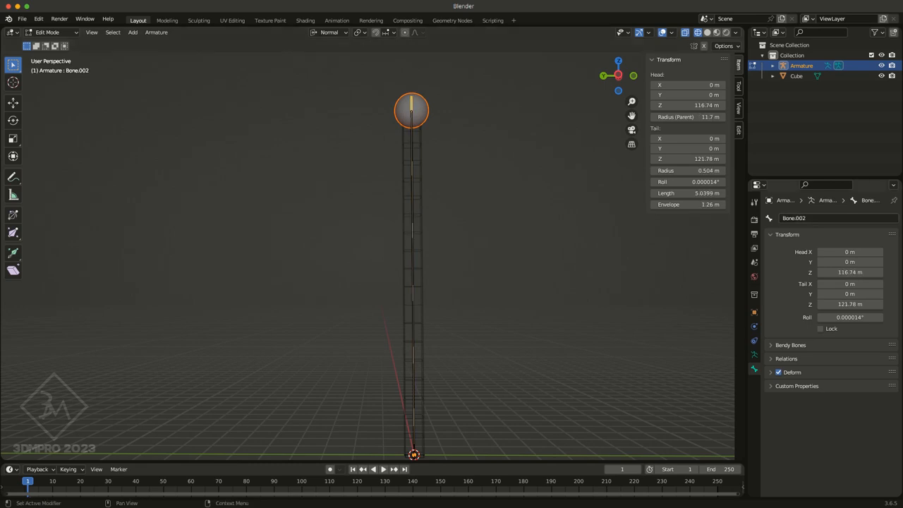
pyautogui.doubleClick(811, 218)
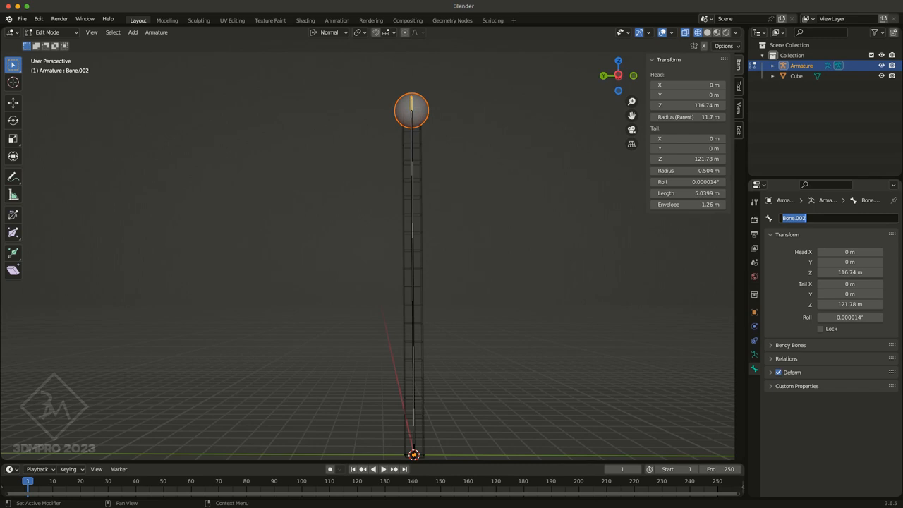
pyautogui.write('bendy2')
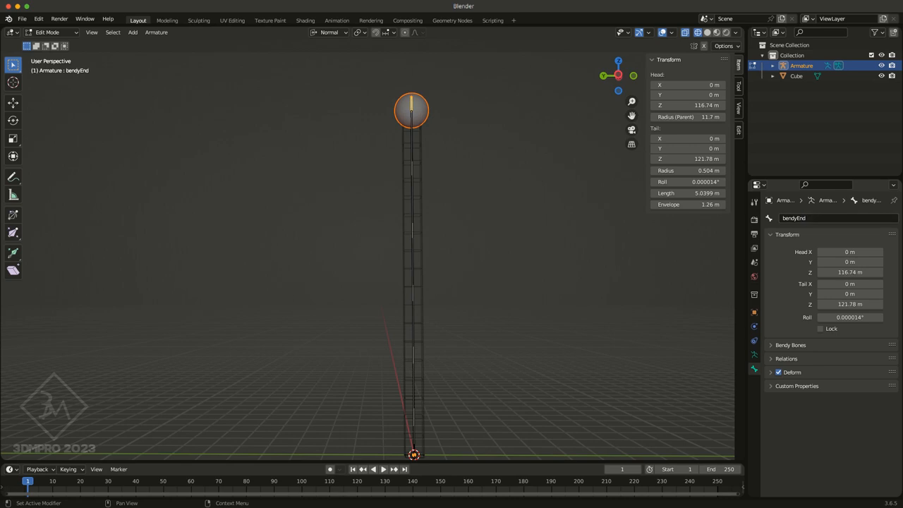
# Step: Switch off deform and rename the base bone at the pillar's foot
pyautogui.click(778, 372)
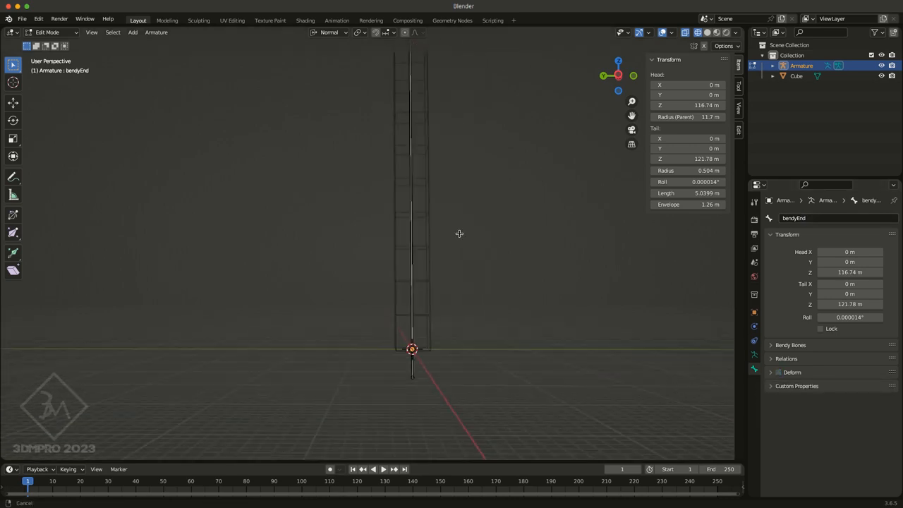
pyautogui.moveTo(459, 234); pyautogui.dragTo(438, 343)
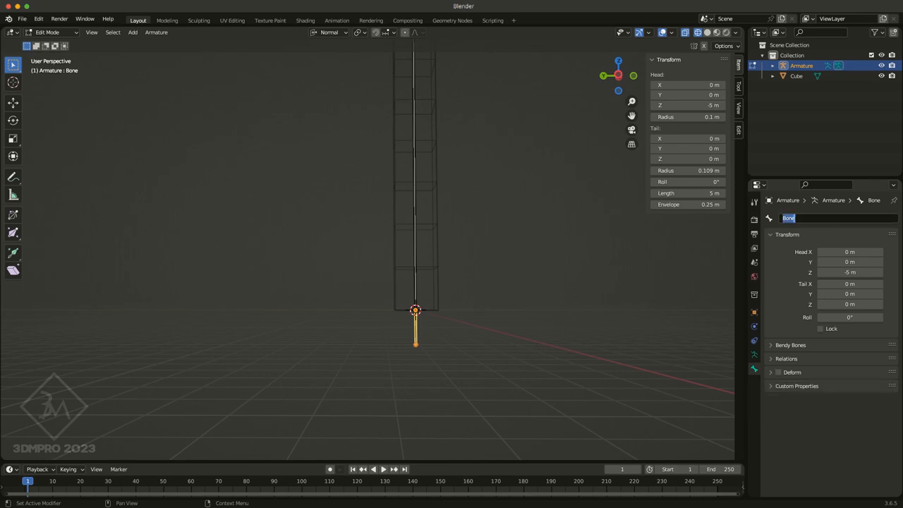
pyautogui.write('bendy')
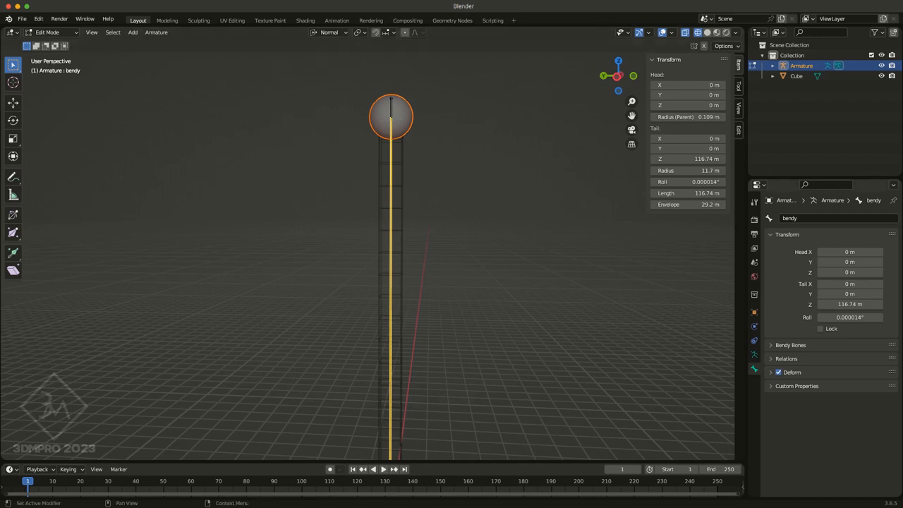
# Step: Give the bendy bone 29 segments and scale bendyStart's B-Bone display into a wide slab
pyautogui.click(790, 345)
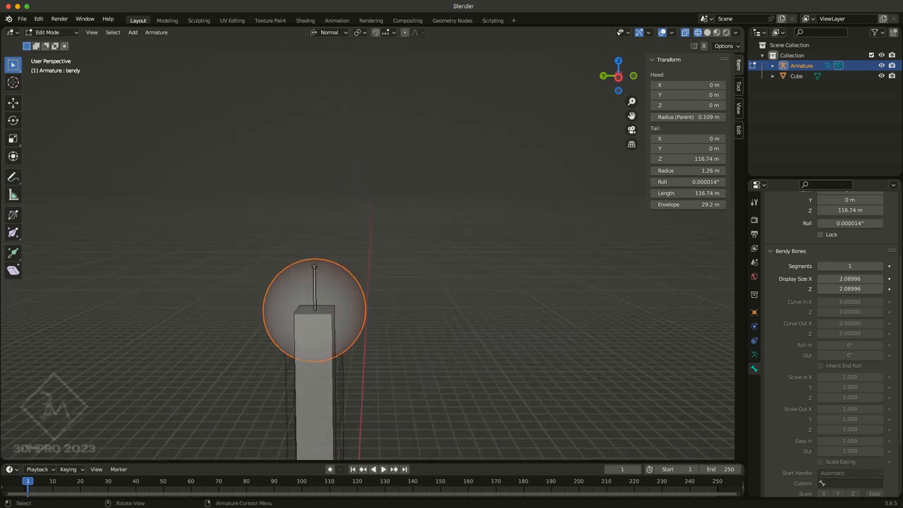
pyautogui.click(314, 266)
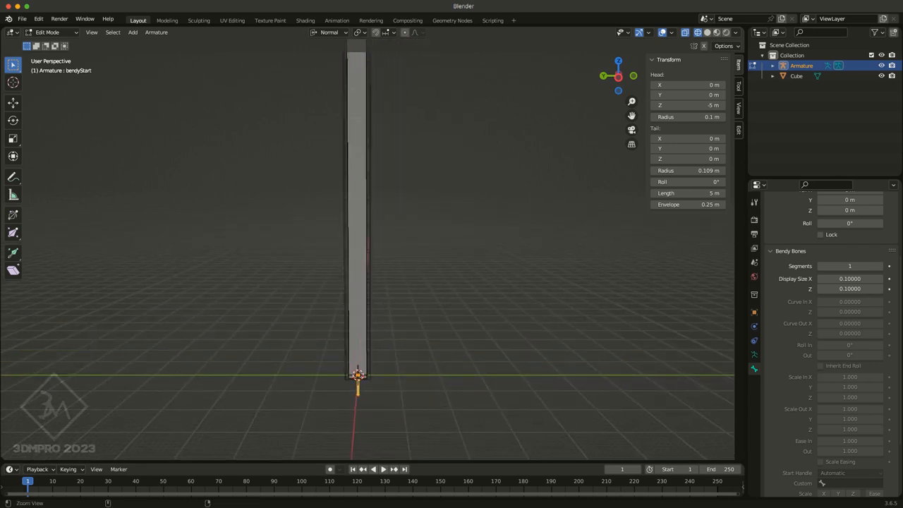
pyautogui.press('s')
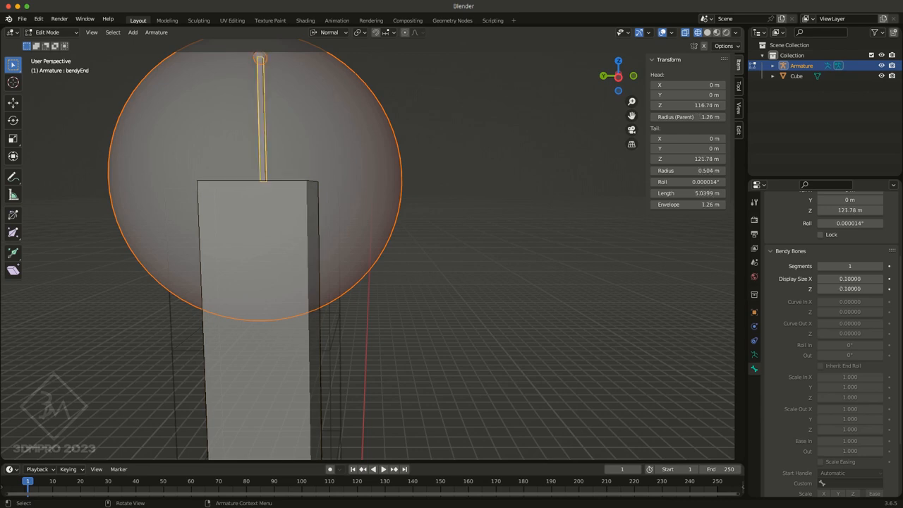
pyautogui.press('s')
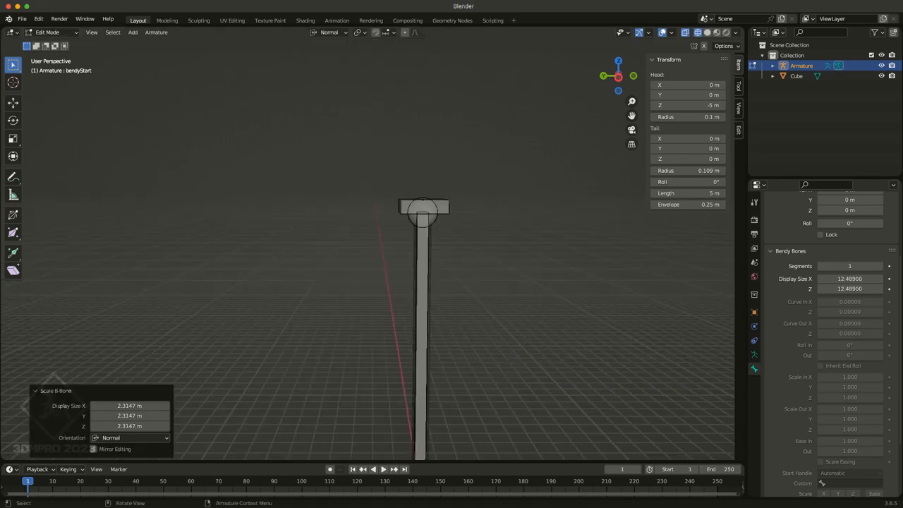
pyautogui.moveTo(423, 212); pyautogui.dragTo(533, 340)
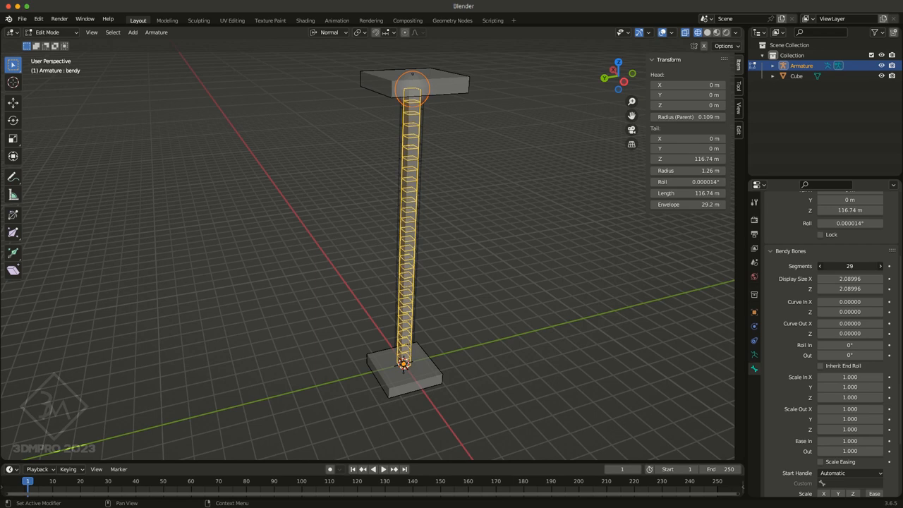
# Step: Step the bendy bone's Segments value from 29 to 20 and reselect the bone
pyautogui.click(879, 266)
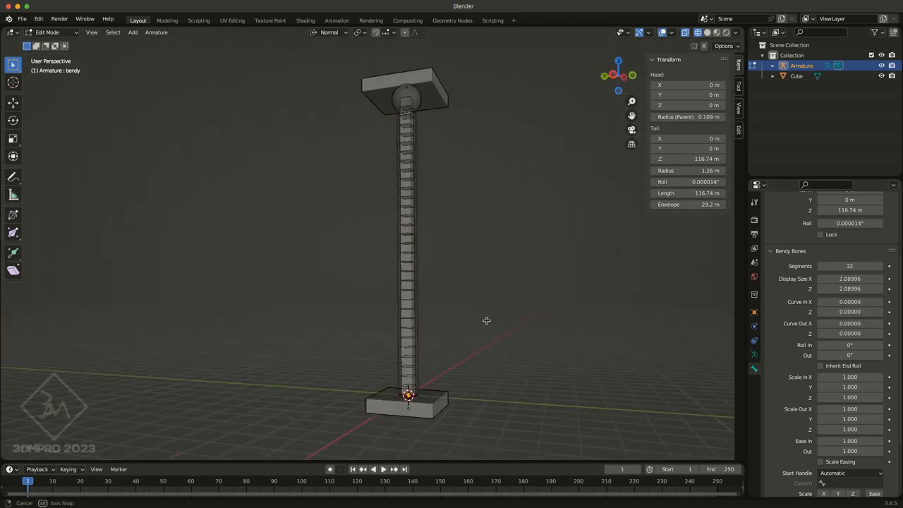
pyautogui.moveTo(875, 266); pyautogui.dragTo(832, 266)
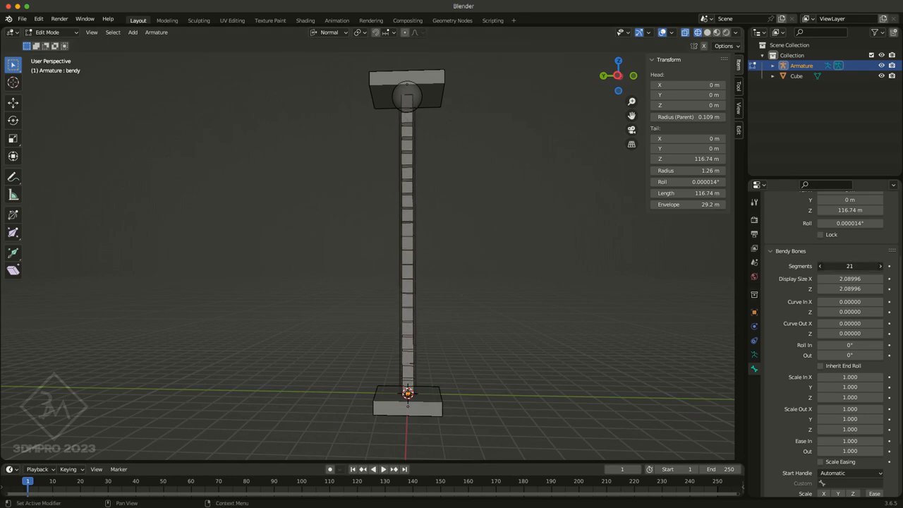
pyautogui.click(819, 266)
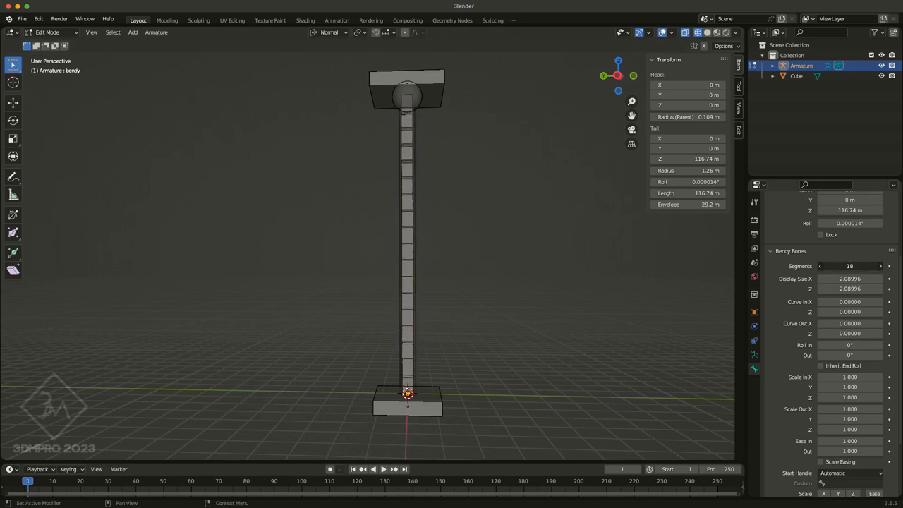
pyautogui.click(879, 266)
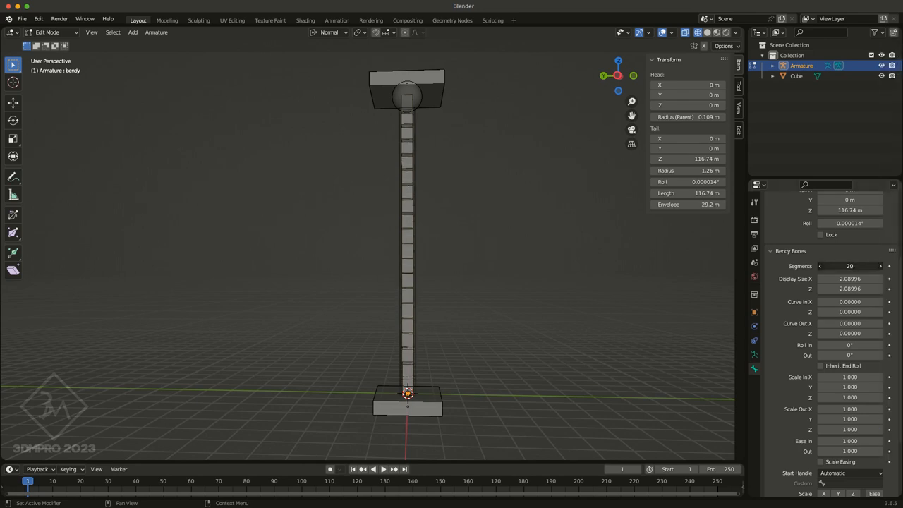
pyautogui.click(888, 266)
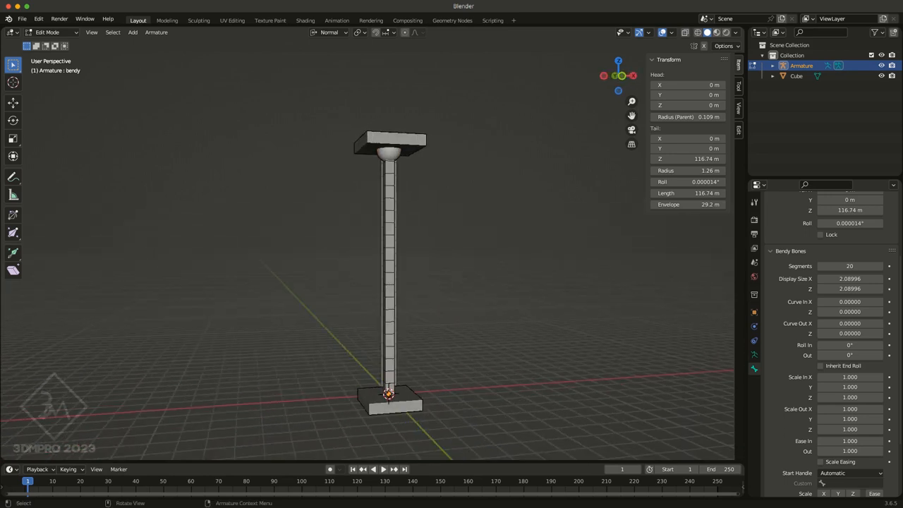
pyautogui.click(388, 282)
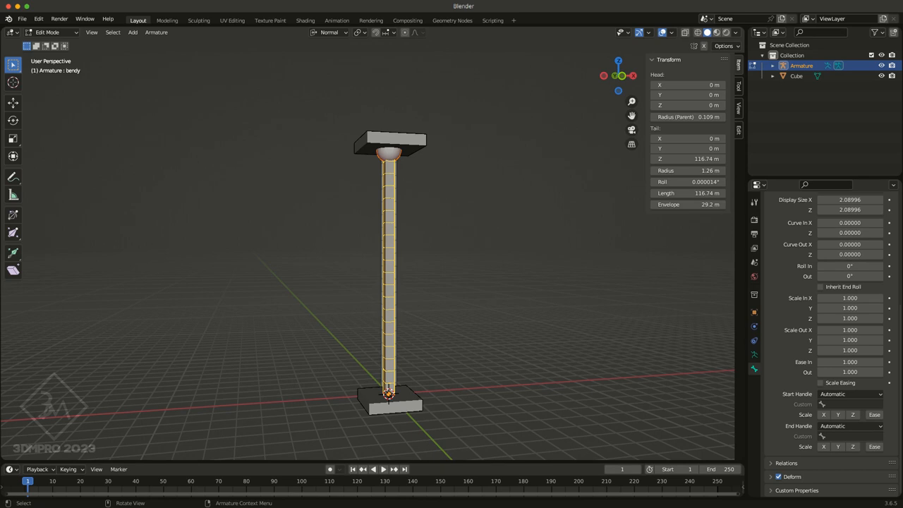
# Step: Clear bendyEnd's parent and re-parent the bones to bendyStart with Keep Offset
pyautogui.click(389, 144)
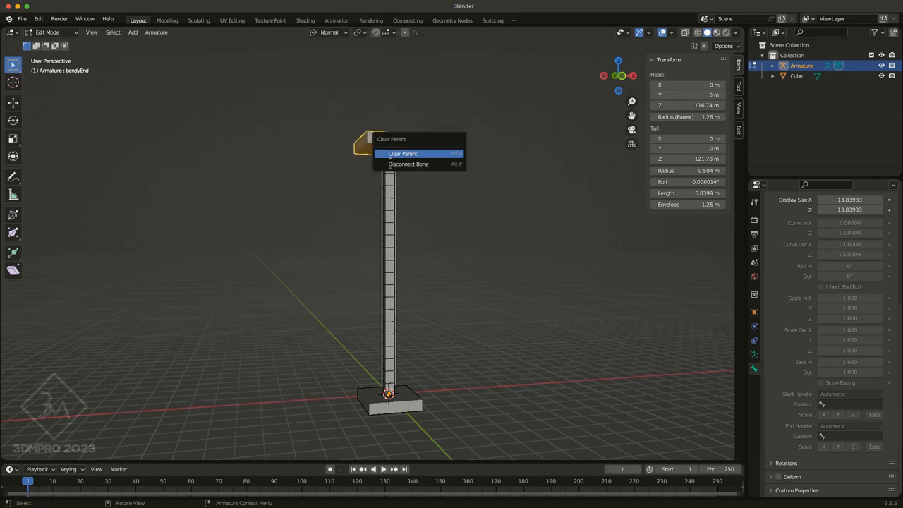
pyautogui.click(402, 153)
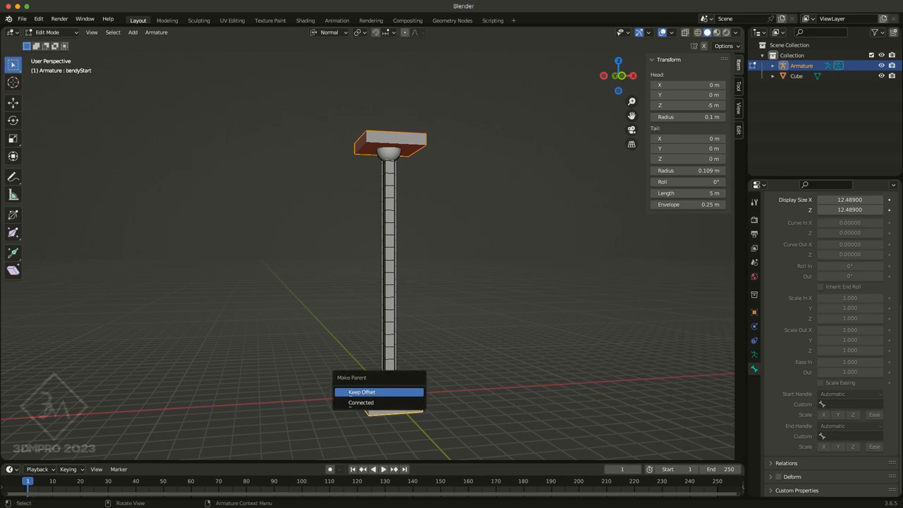
pyautogui.click(361, 391)
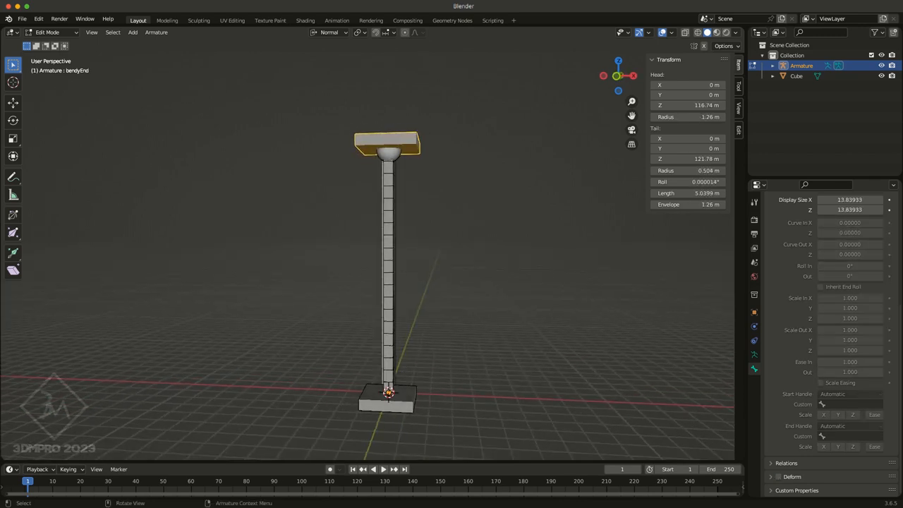
pyautogui.click(386, 397)
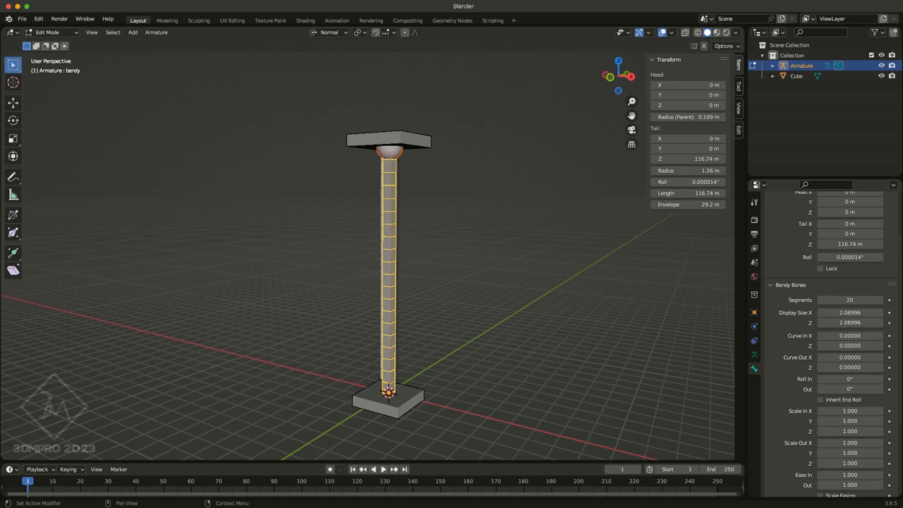
# Step: Set the bendy bone's Start and End Handles to Absolute, using bendyStart and bendyEnd
pyautogui.scroll(-3)
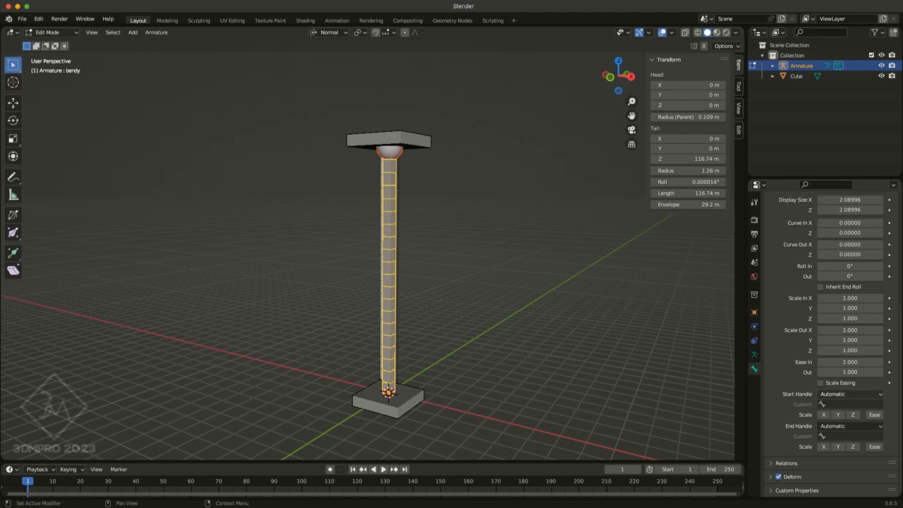
pyautogui.click(850, 394)
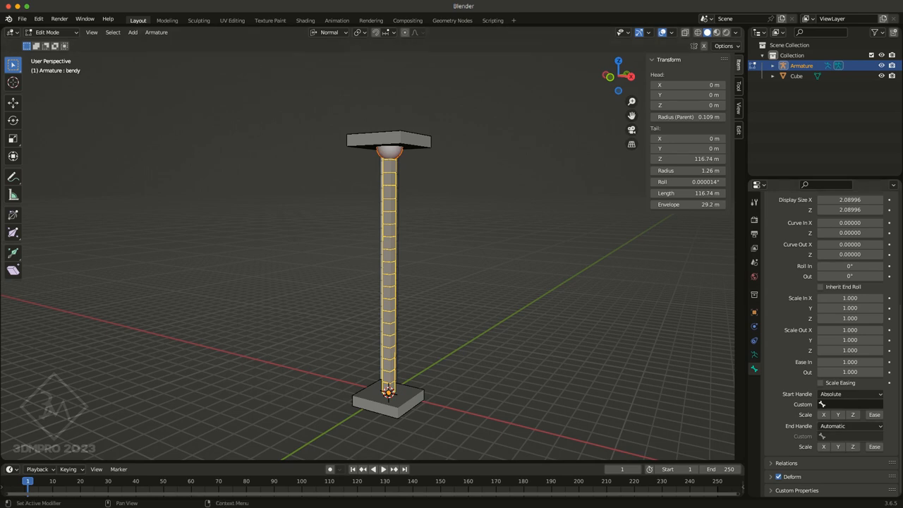
pyautogui.click(846, 405)
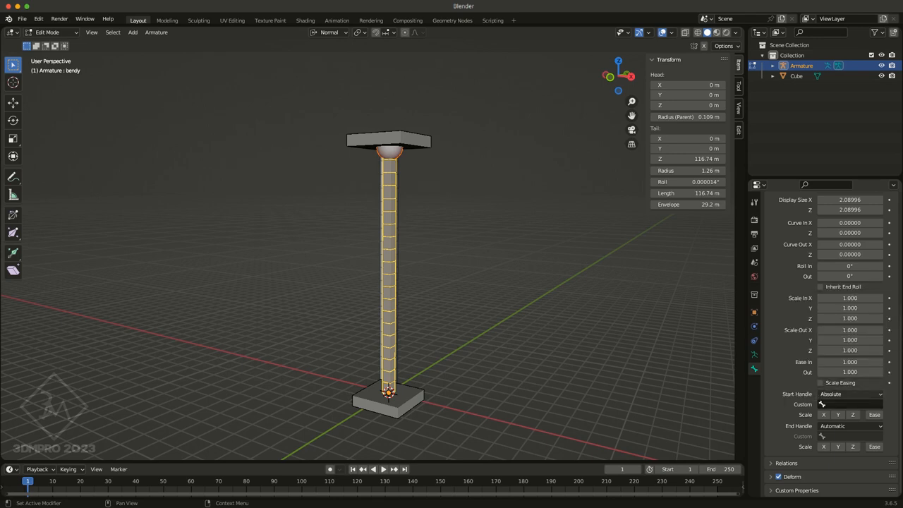
pyautogui.write('bendyStart')
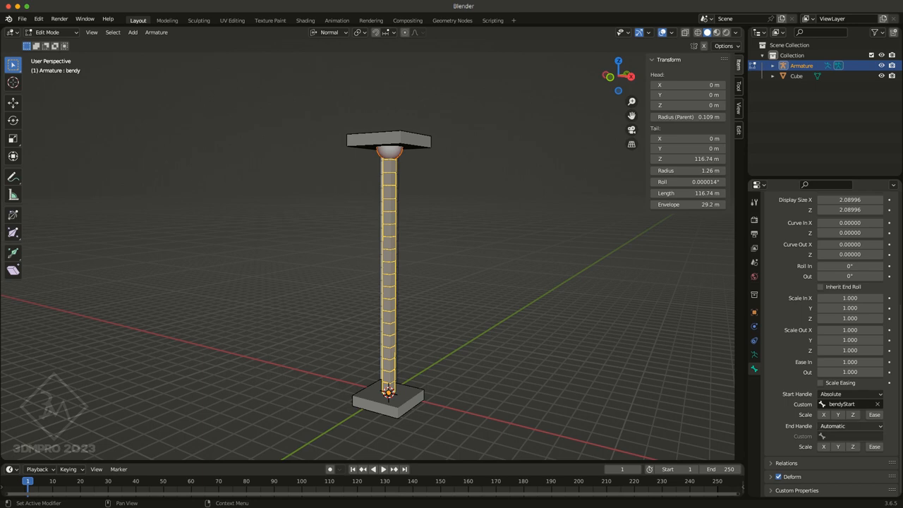
pyautogui.click(850, 425)
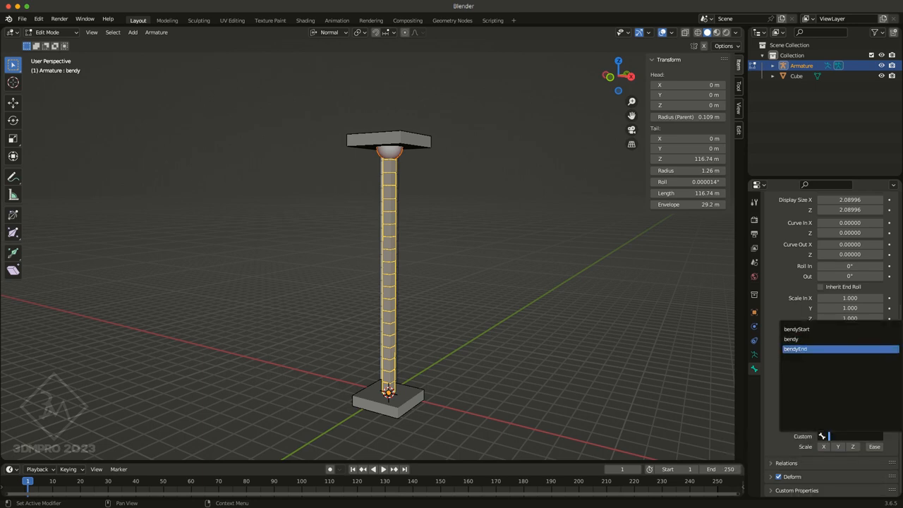
pyautogui.click(795, 349)
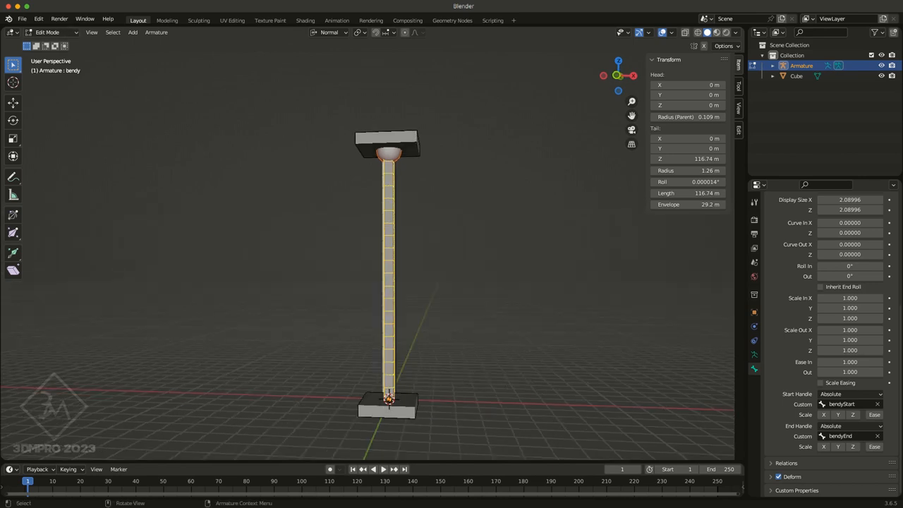
# Step: Enter Pose Mode, select bendyEnd, then return the armature to Object Mode
pyautogui.click(47, 32)
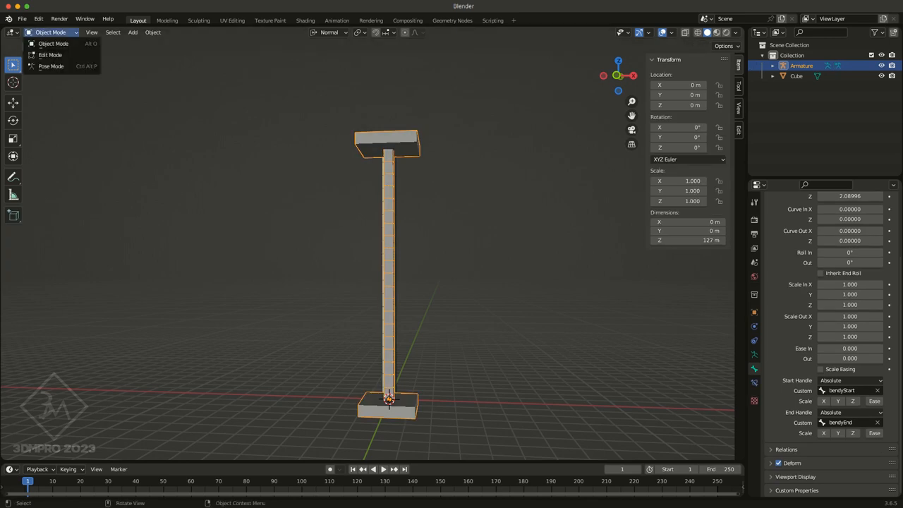
pyautogui.click(51, 65)
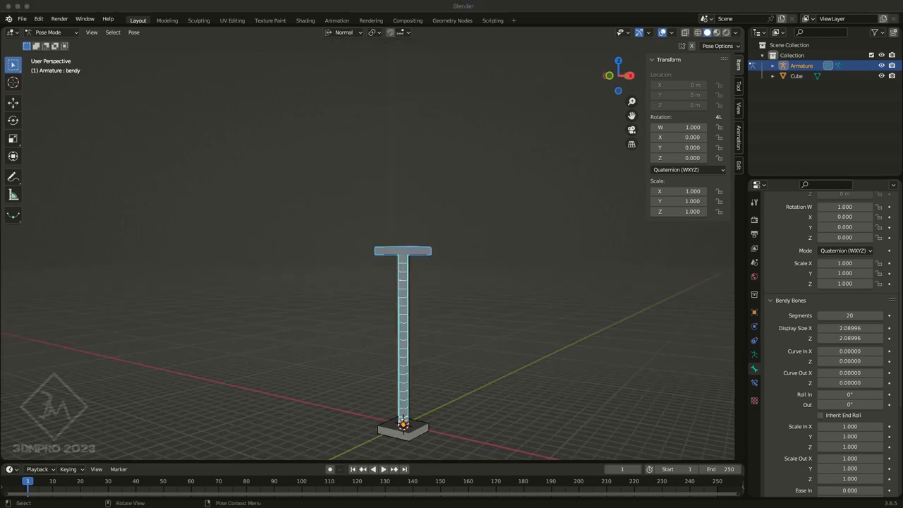
pyautogui.click(402, 251)
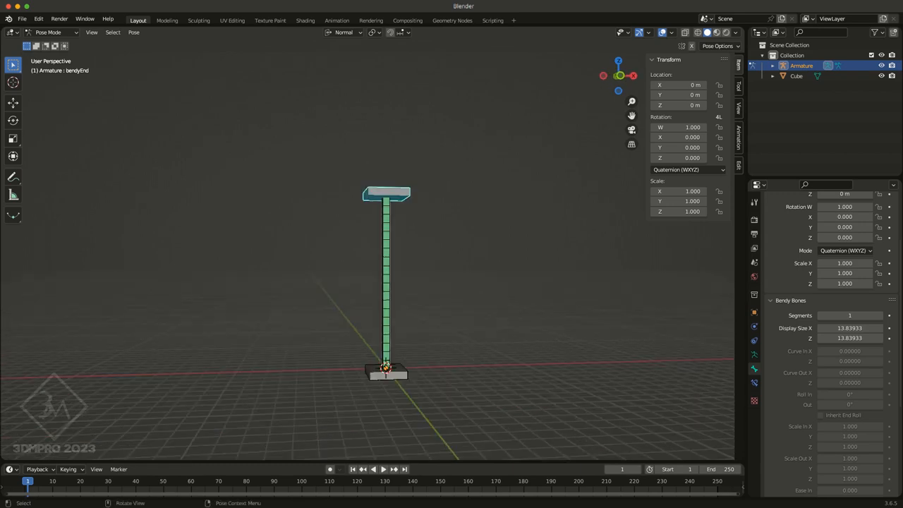
pyautogui.press('g')
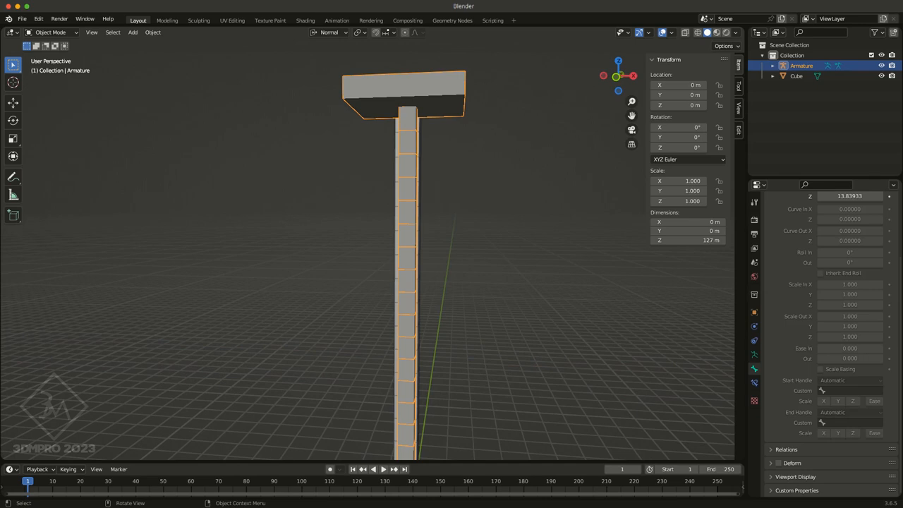
# Step: Set the Cube's X/Y dimensions to 20 and parent it to the armature with Armature Deform
pyautogui.click(795, 75)
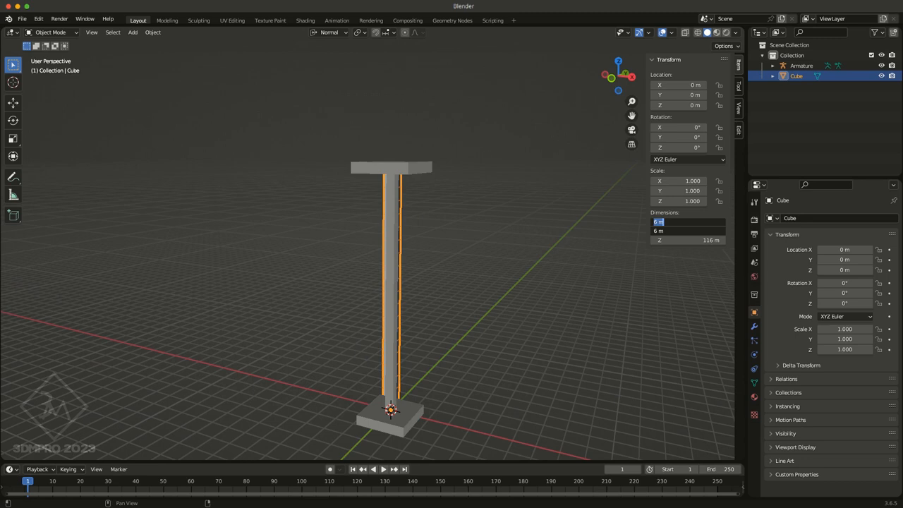
pyautogui.write('20')
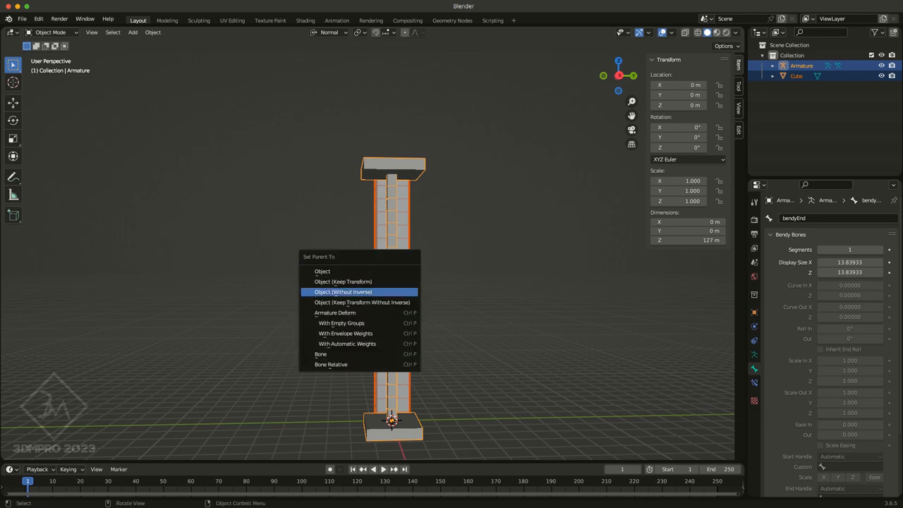
pyautogui.click(346, 344)
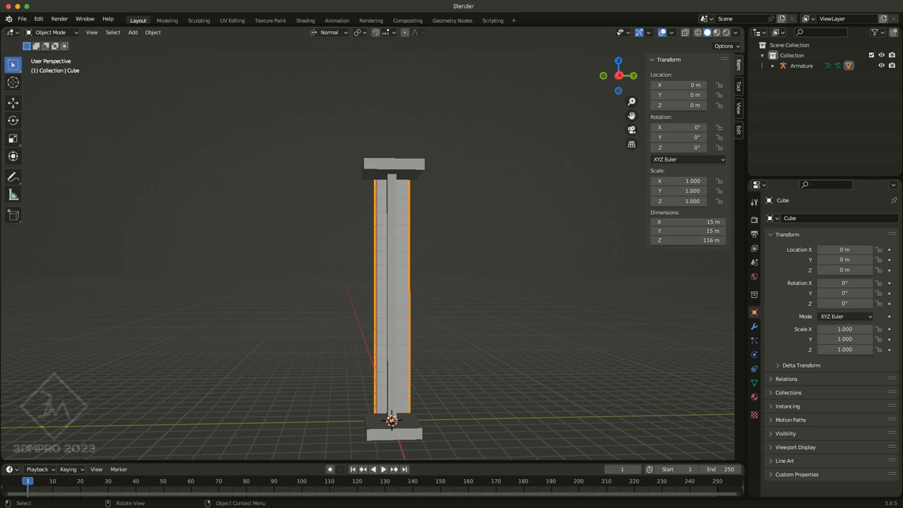
pyautogui.click(49, 32)
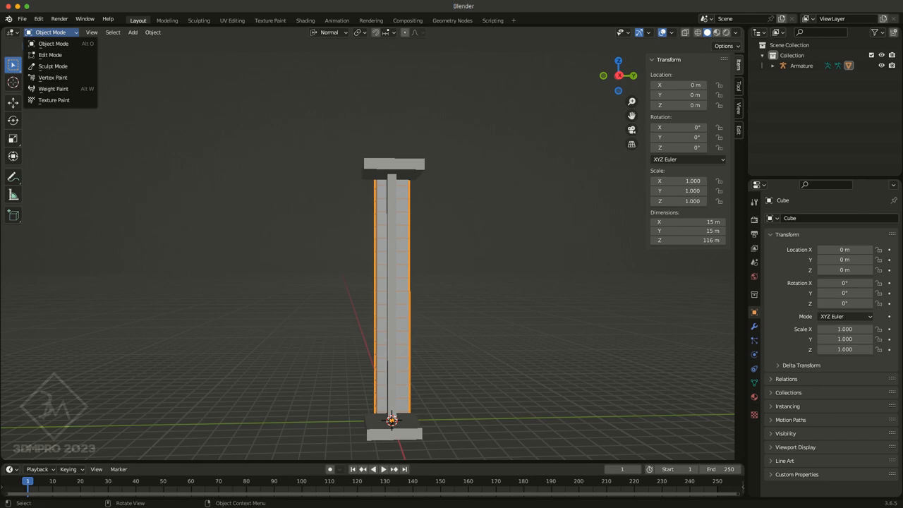
# Step: Switch the Cube into Weight Paint mode to inspect the 'bendy' vertex group weights
pyautogui.click(54, 89)
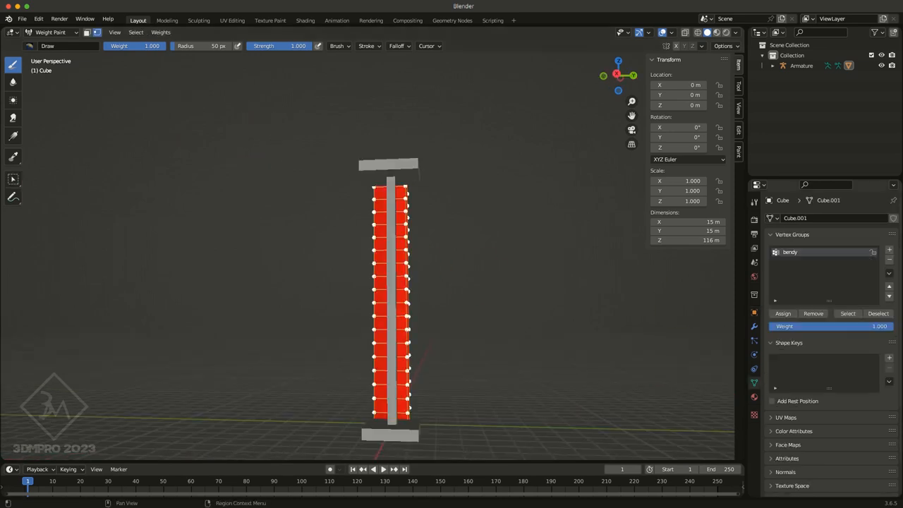
pyautogui.moveTo(754, 383)
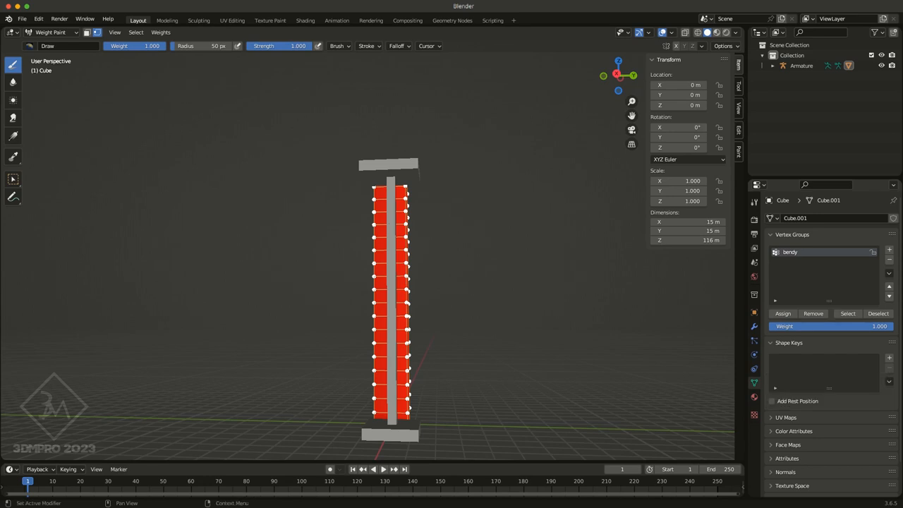
pyautogui.moveTo(474, 222)
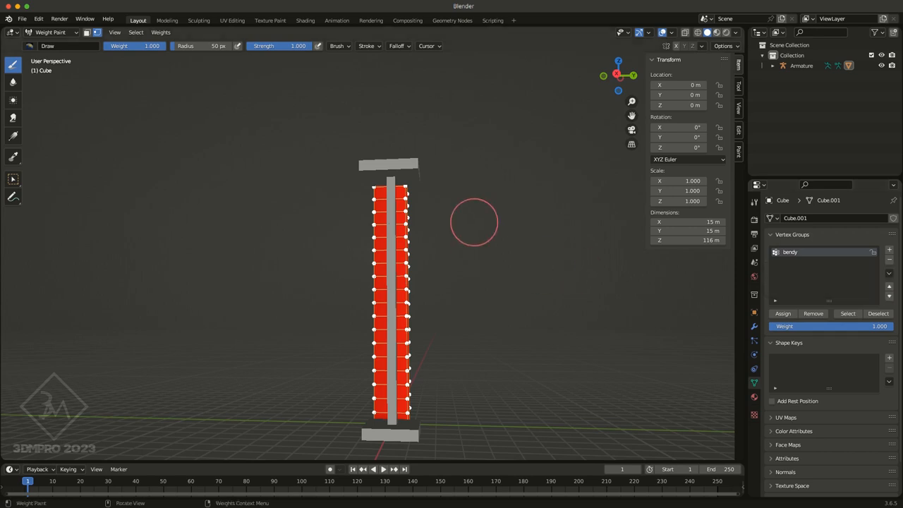
pyautogui.moveTo(576, 358)
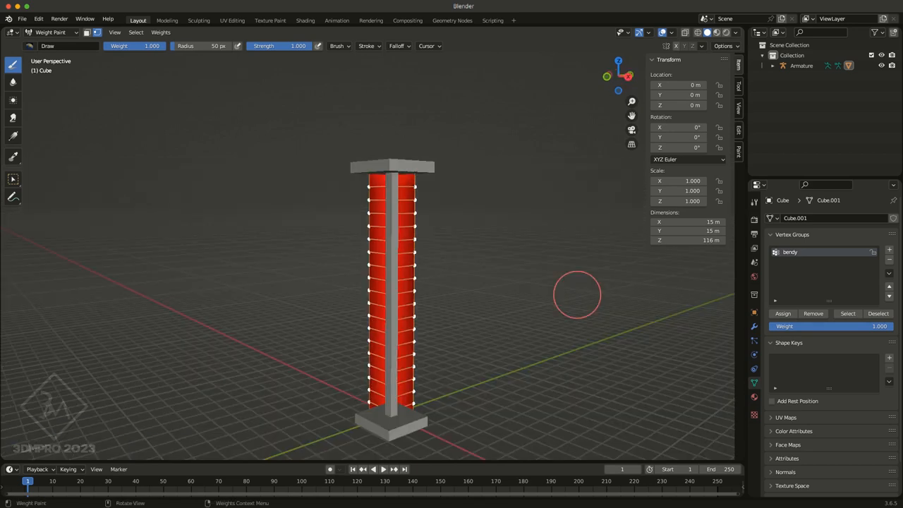
pyautogui.moveTo(647, 297)
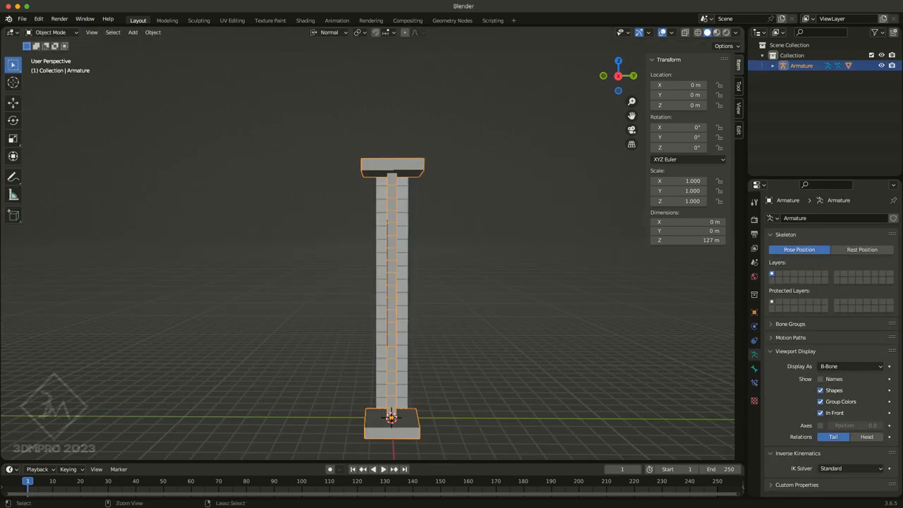
# Step: Rotate the bendyEnd bone to twist the pillar, and display bones as B-Bone again
pyautogui.click(49, 32)
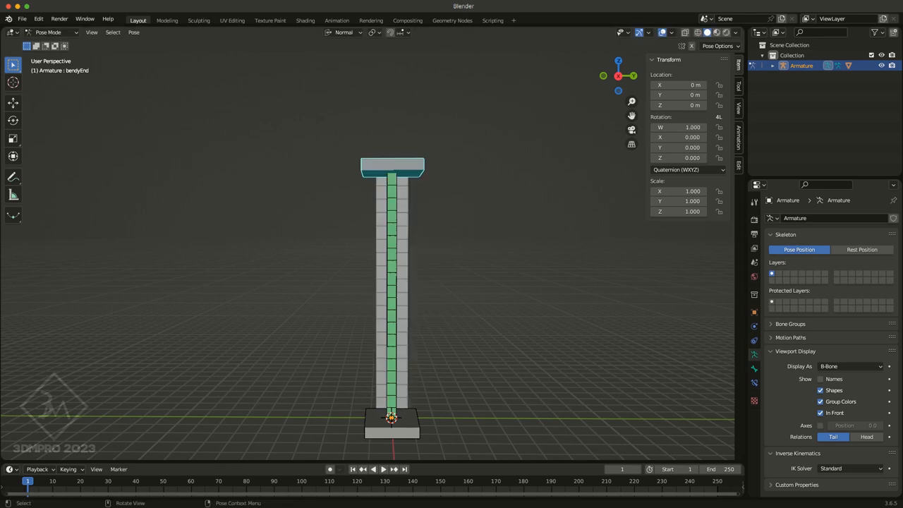
pyautogui.press('r')
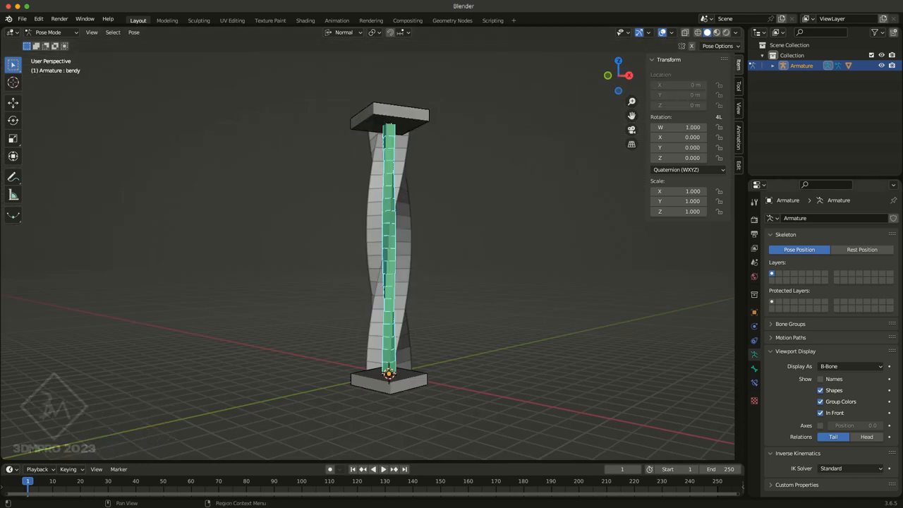
pyautogui.click(850, 365)
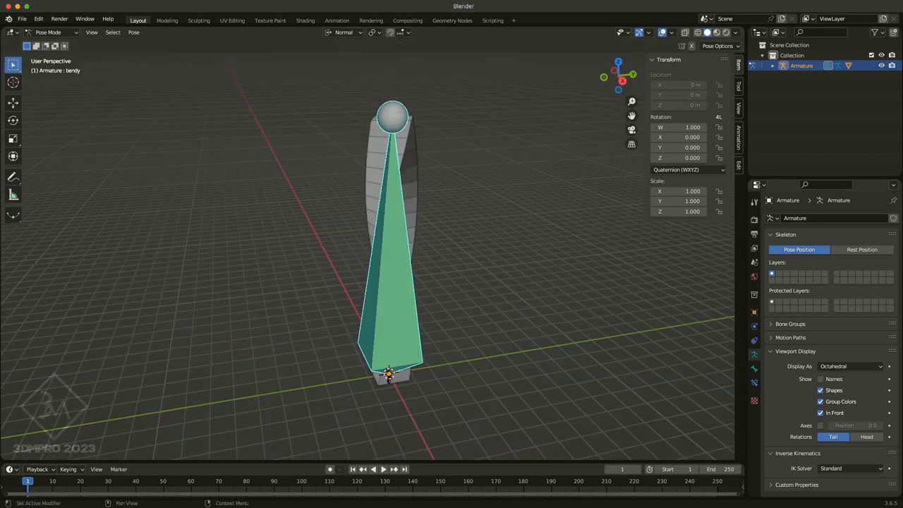
pyautogui.click(850, 366)
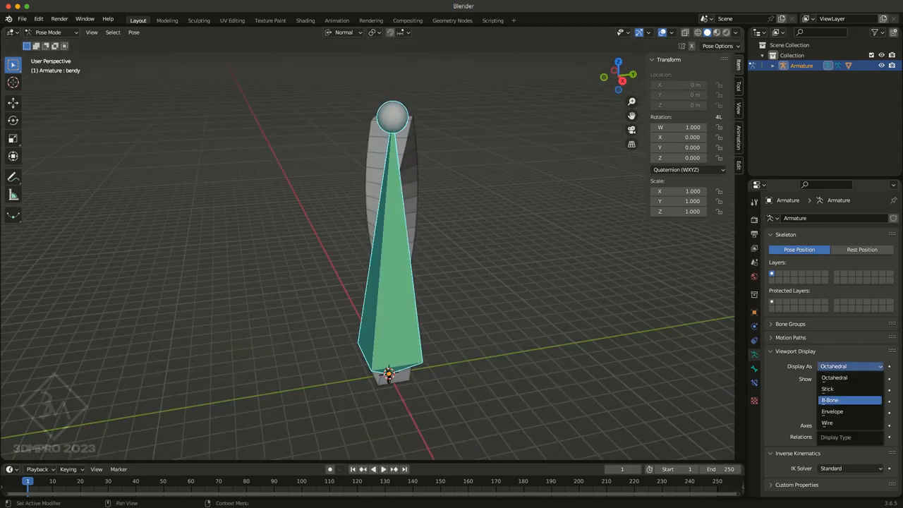
pyautogui.click(830, 400)
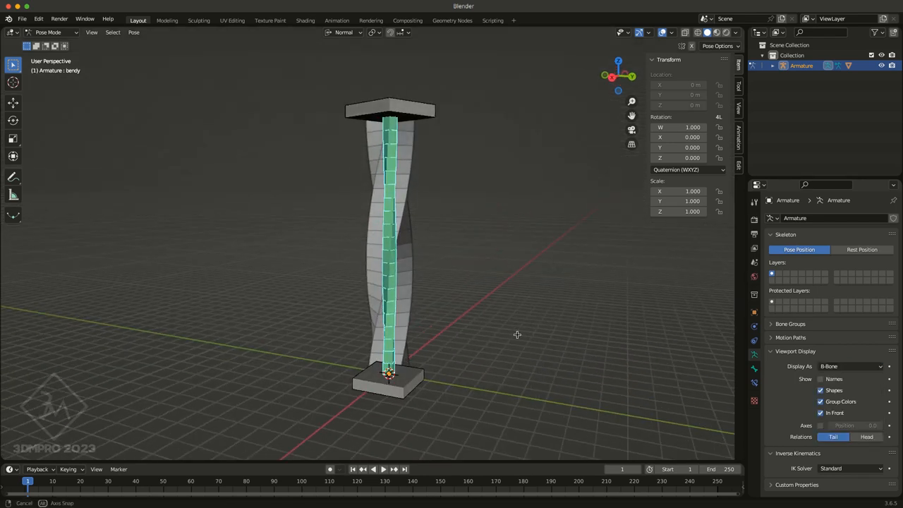